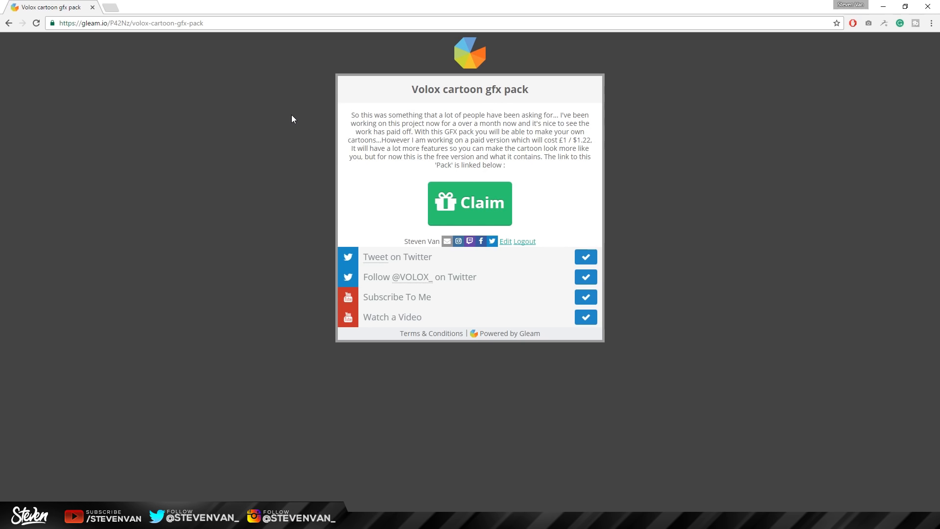
mouse_move(530, 355)
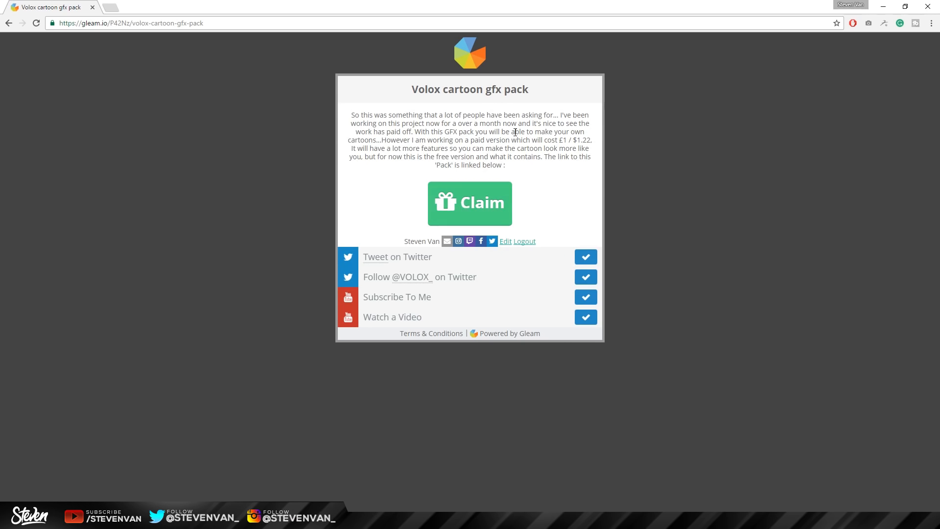
Step: Claim the Volox cartoon gfx pack on Gleam to reach its shared Drive folder
left_click(470, 203)
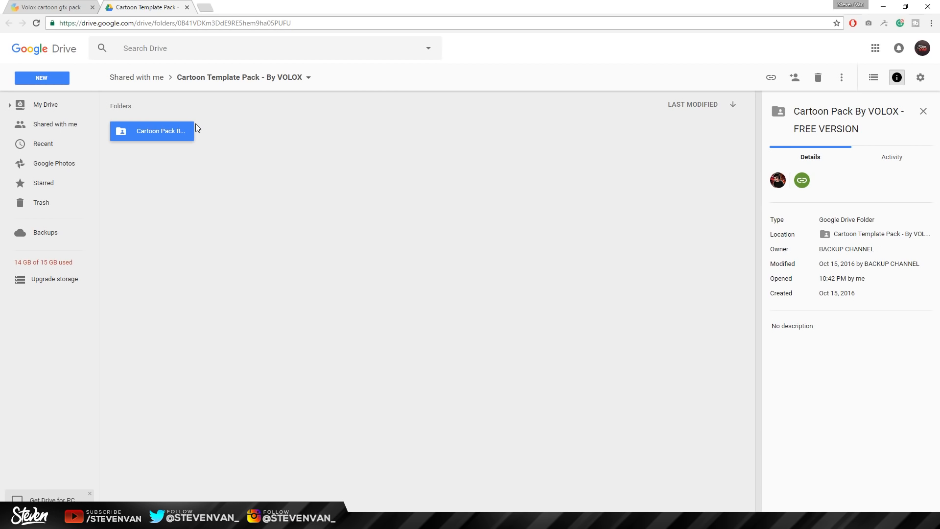
Step: Download the free Cartoon Pack By VOLOX folder from Google Drive
left_click(841, 77)
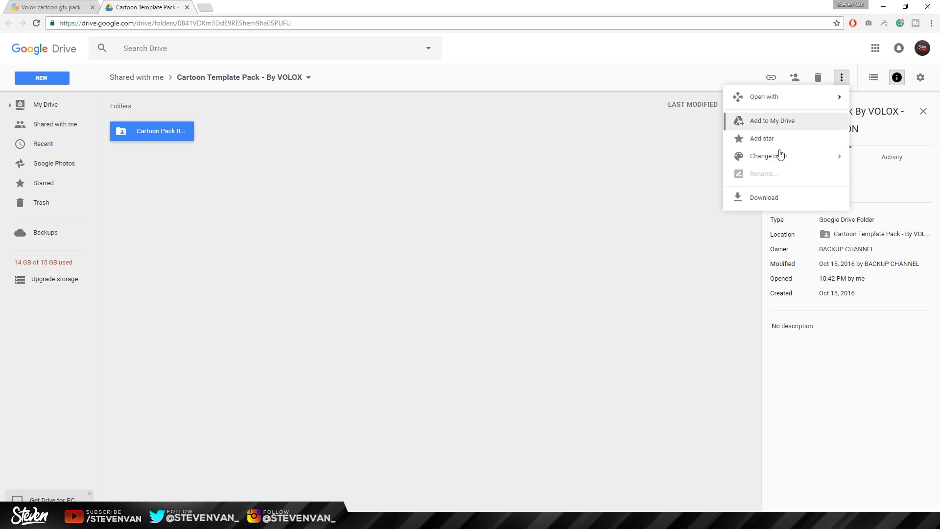
left_click(764, 197)
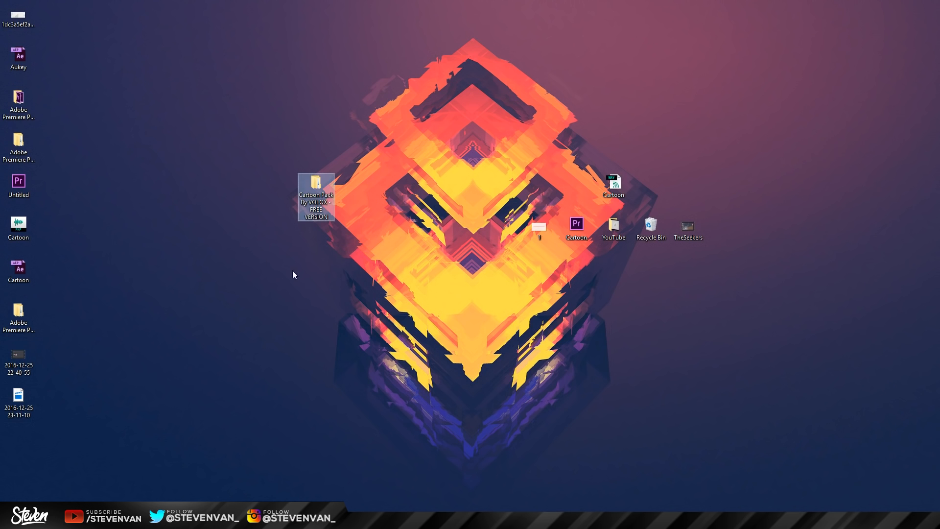
Step: Open the Cartoon Pack By VOLOX folder and browse the eight eye images in Eyes
double_click(316, 183)
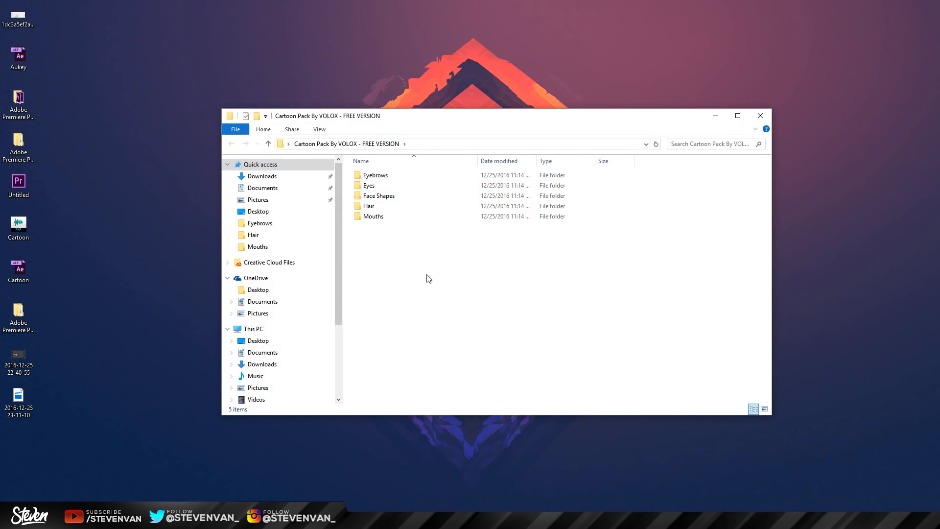
double_click(374, 216)
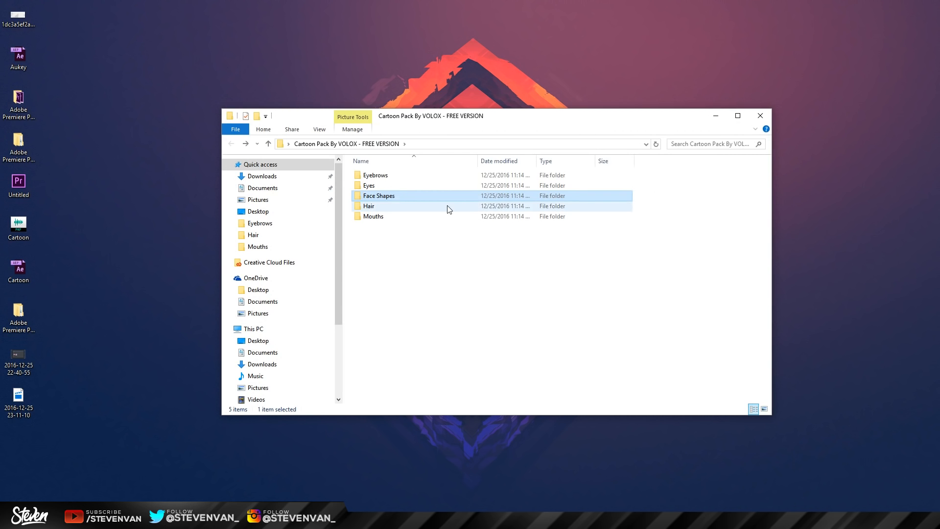
double_click(369, 185)
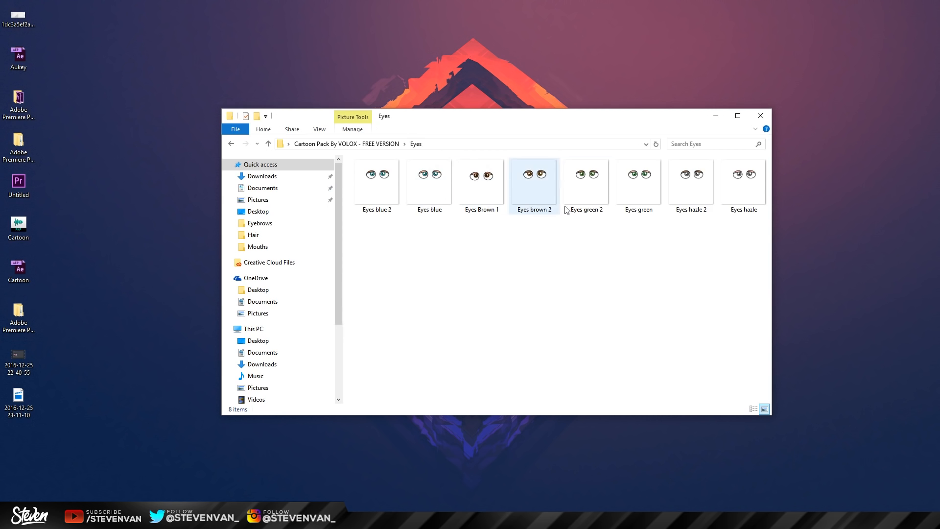
mouse_move(547, 203)
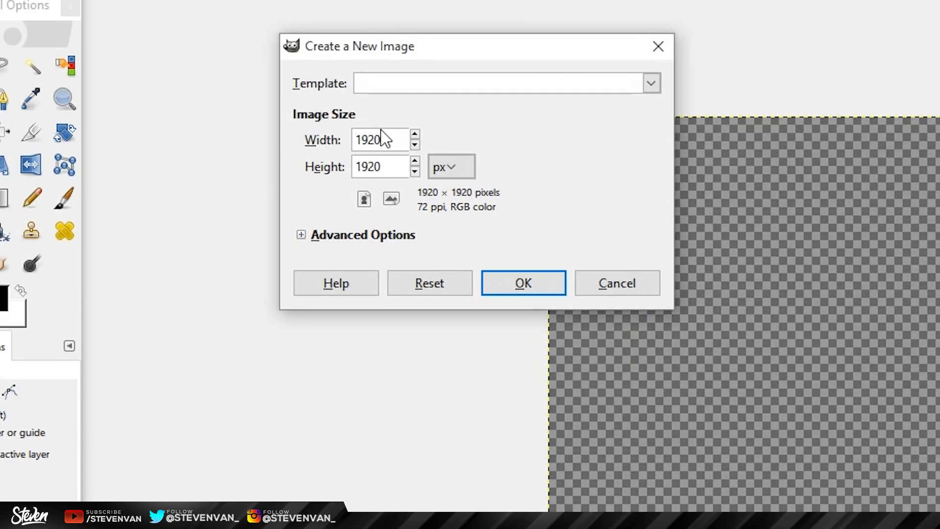
Step: Create a 1920×1920 transparent image and add Face 1.png as a layer
left_click(301, 235)
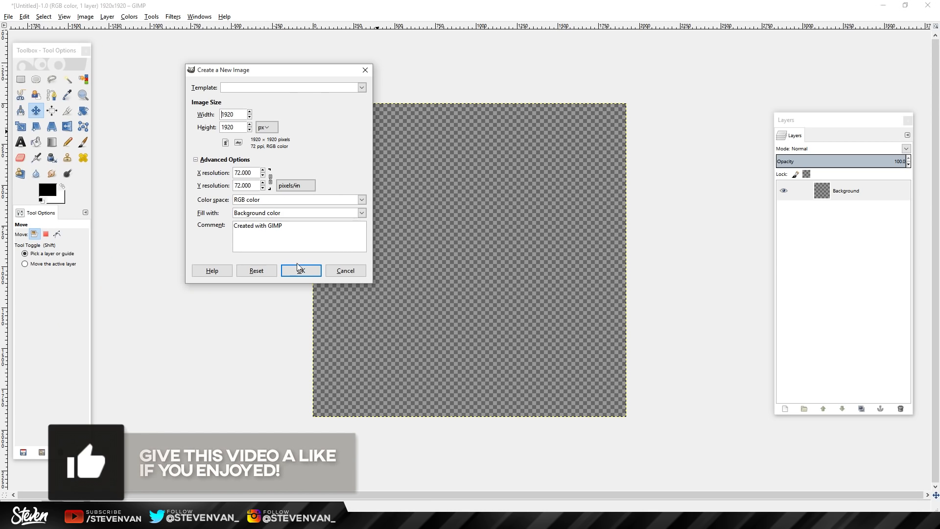
mouse_move(349, 66)
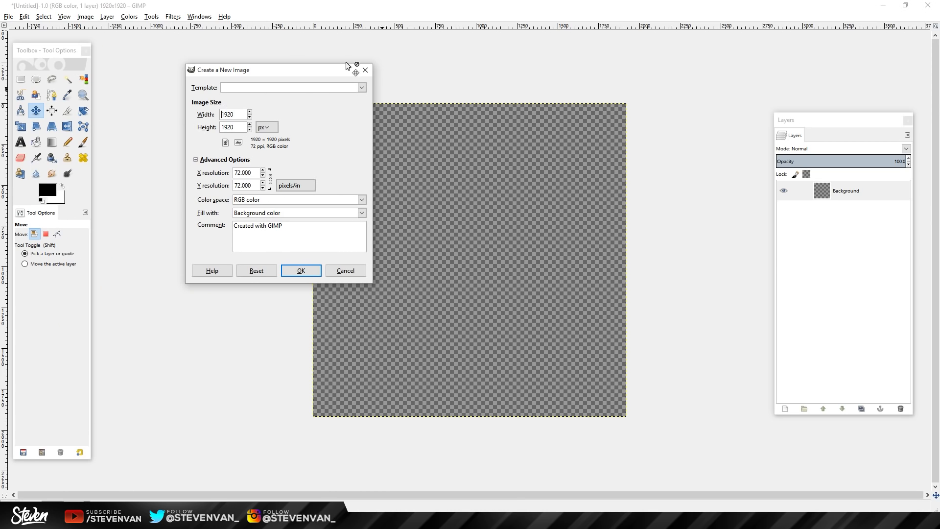
mouse_move(366, 36)
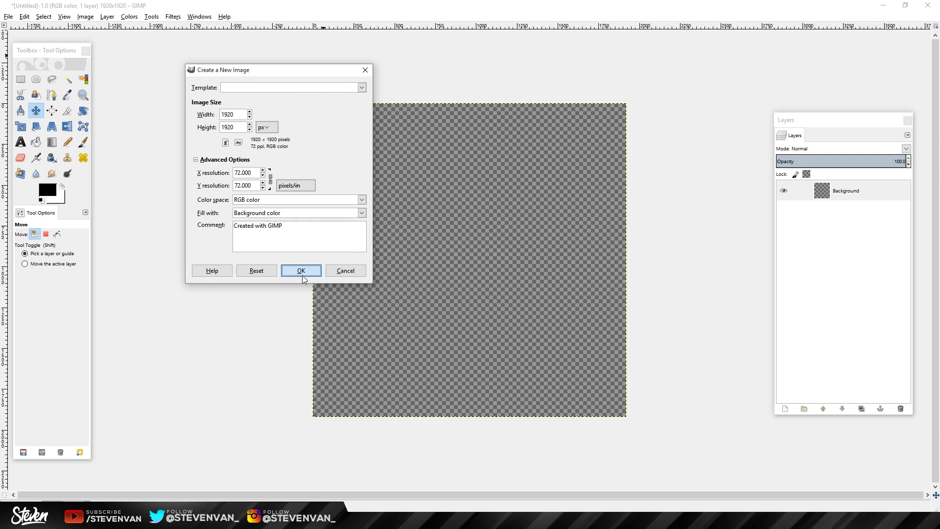
left_click(301, 270)
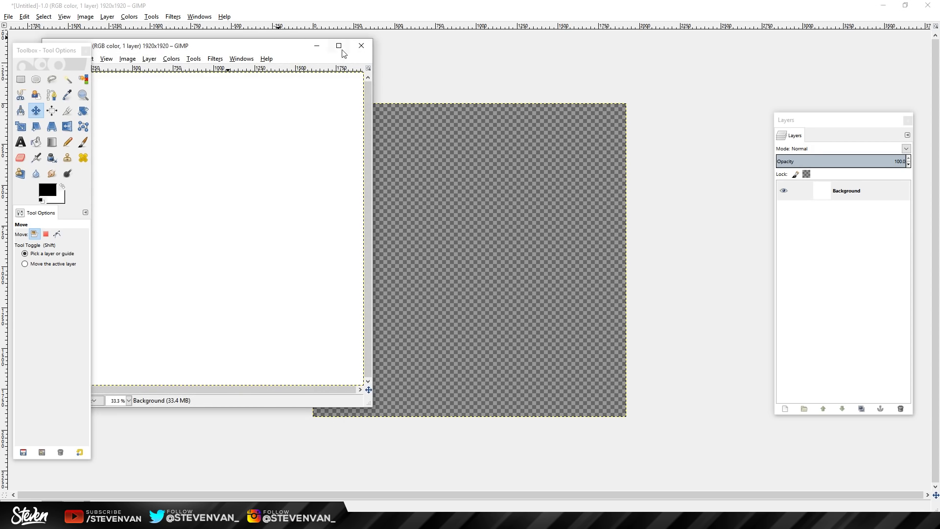
left_click(361, 45)
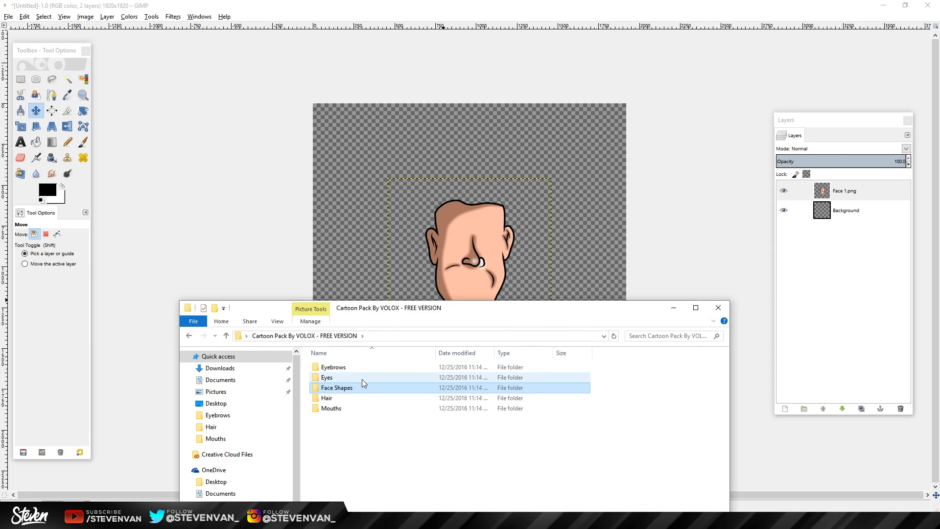
Step: Add Eyes brown 2.png to the face and scale its layer down to 784 px
double_click(324, 377)
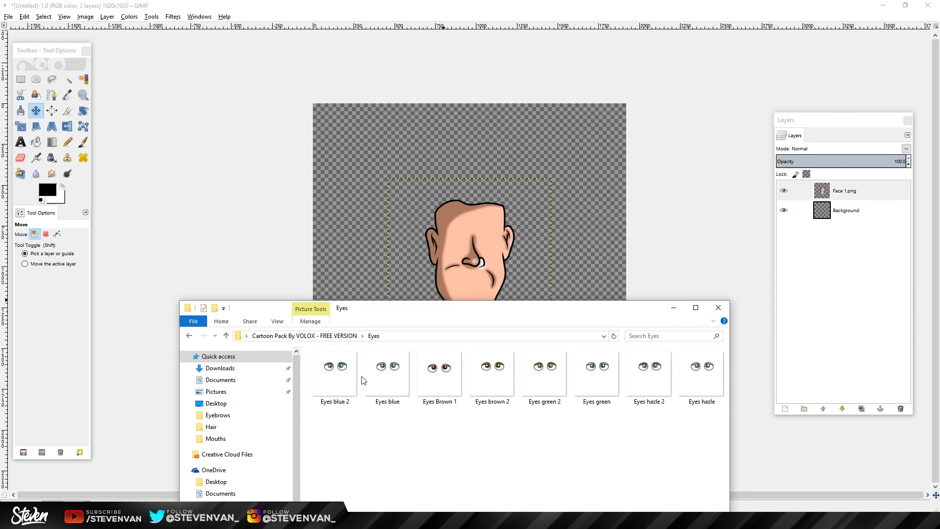
left_click(492, 374)
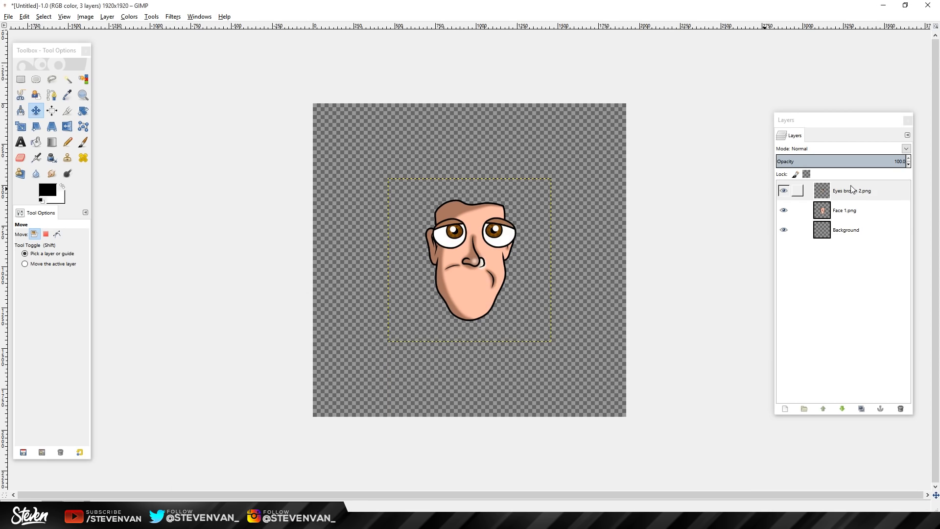
right_click(856, 191)
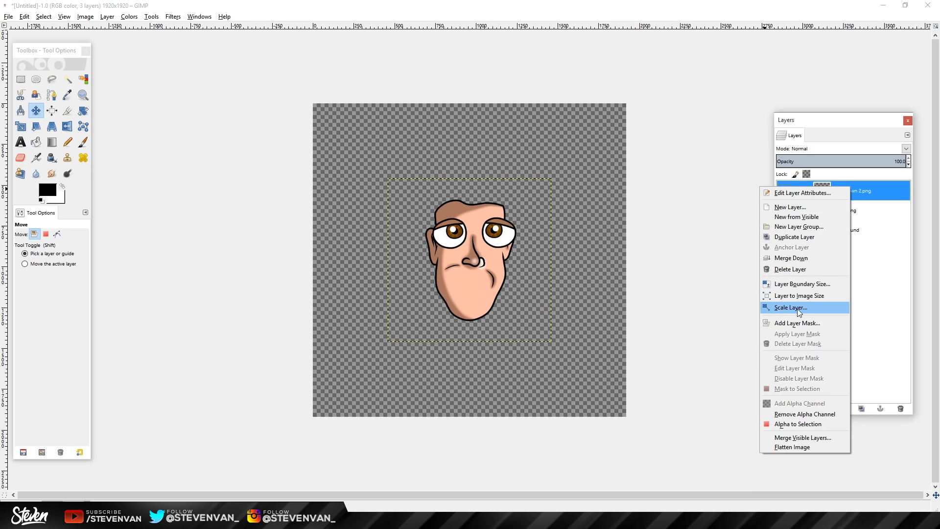
left_click(790, 308)
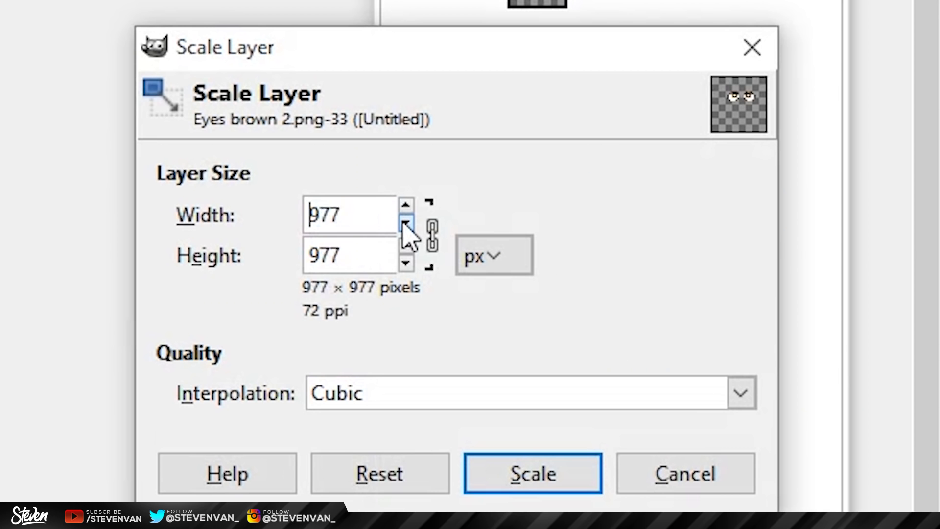
left_click(532, 473)
type("784")
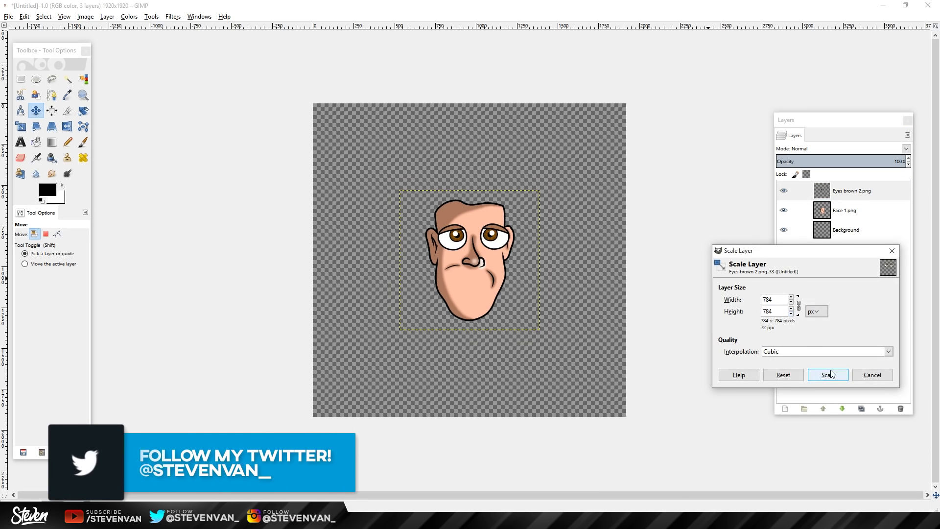
left_click(827, 375)
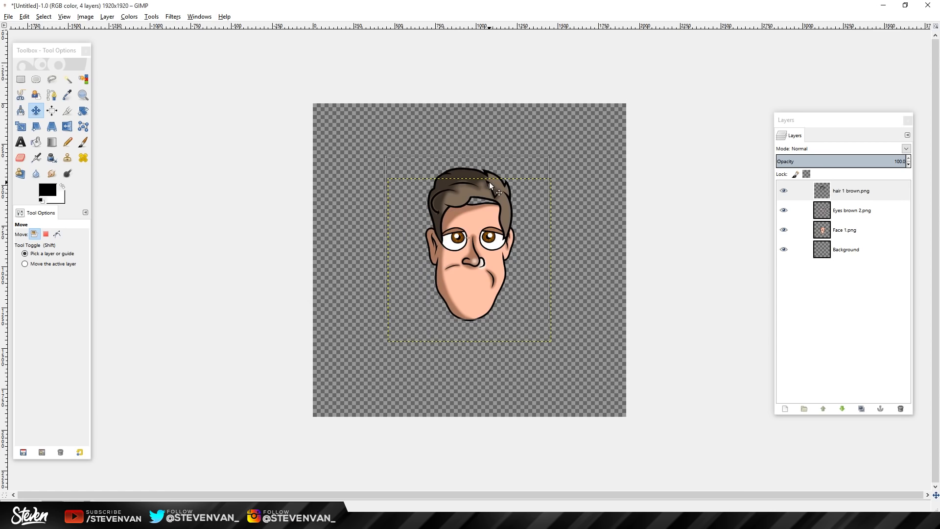
Step: Resize the brown hair layer to fit the head, then select the Eyes brown 2 layer
left_click(784, 211)
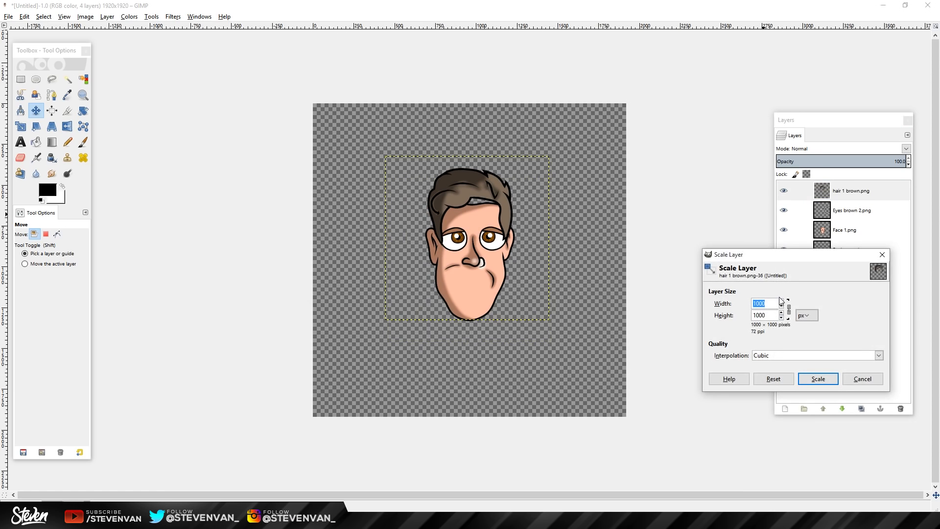
left_click(818, 379)
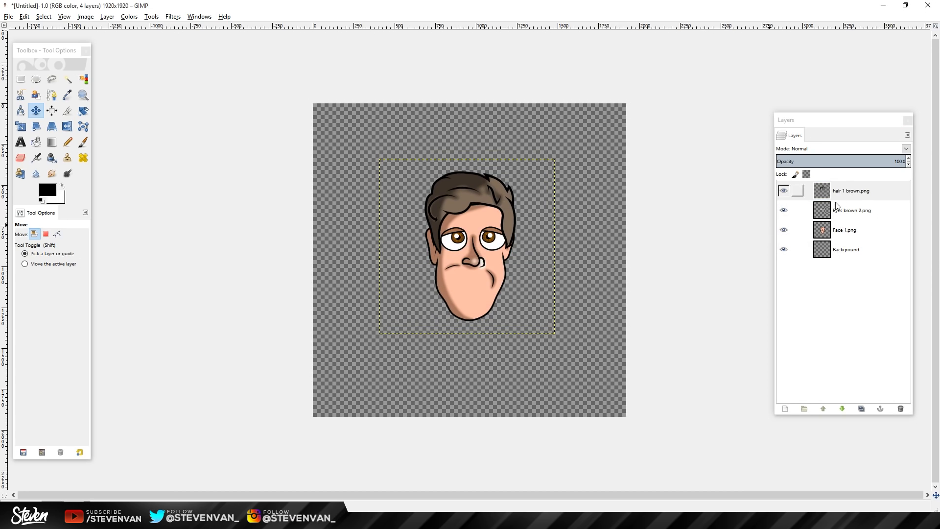
left_click(845, 210)
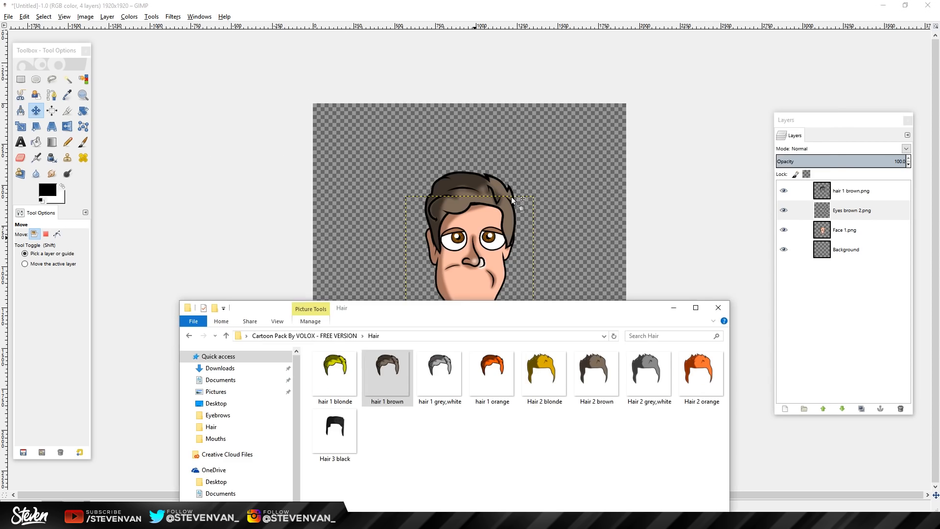
Step: Place Mouth 4 under the nose and add eyebrow 1 from the Eyebrows folder
left_click(225, 335)
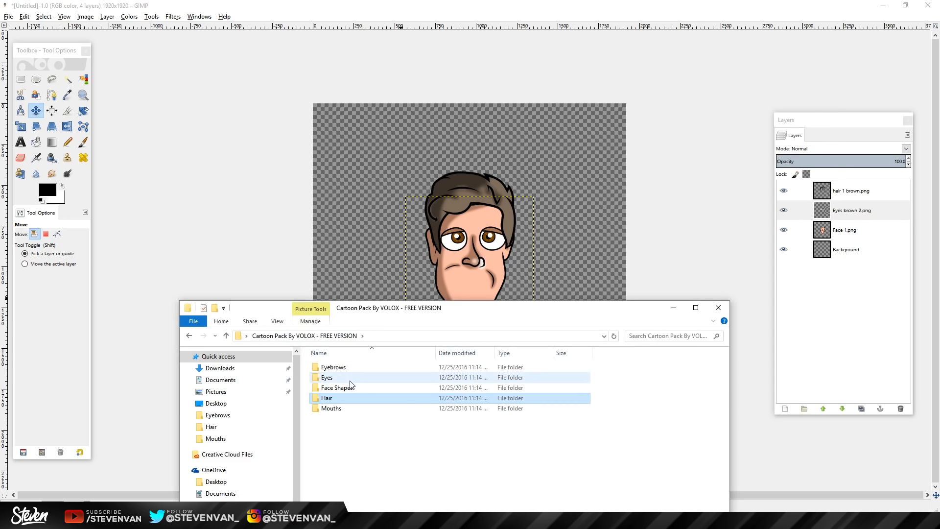
double_click(332, 408)
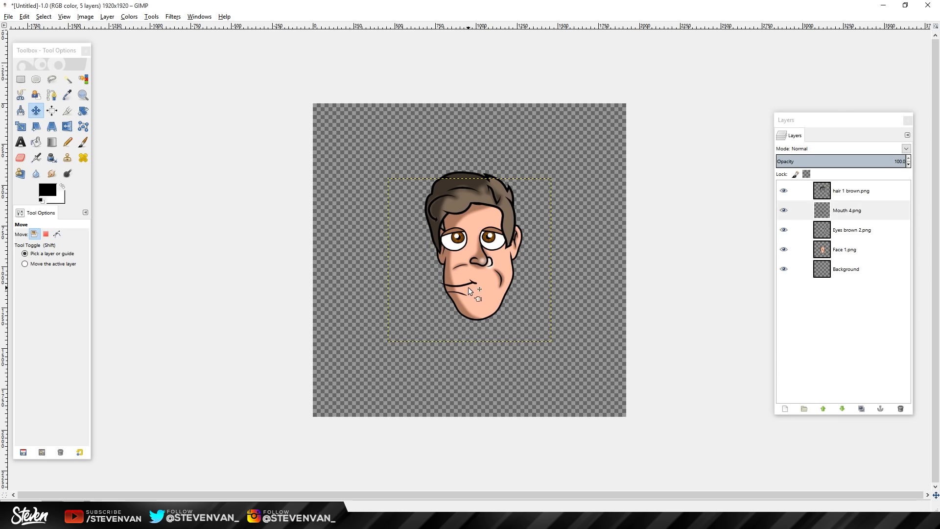
left_click_drag(474, 290, 451, 296)
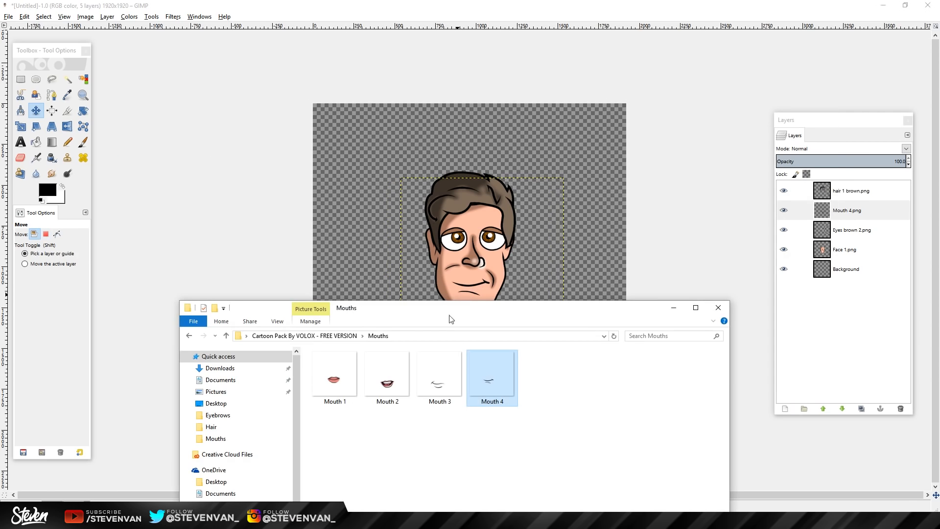
left_click(226, 335)
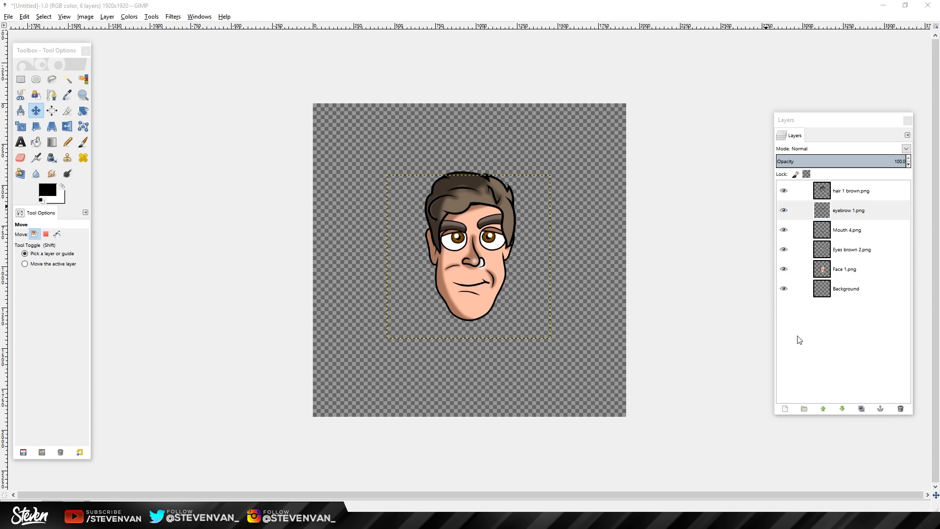
left_click(852, 211)
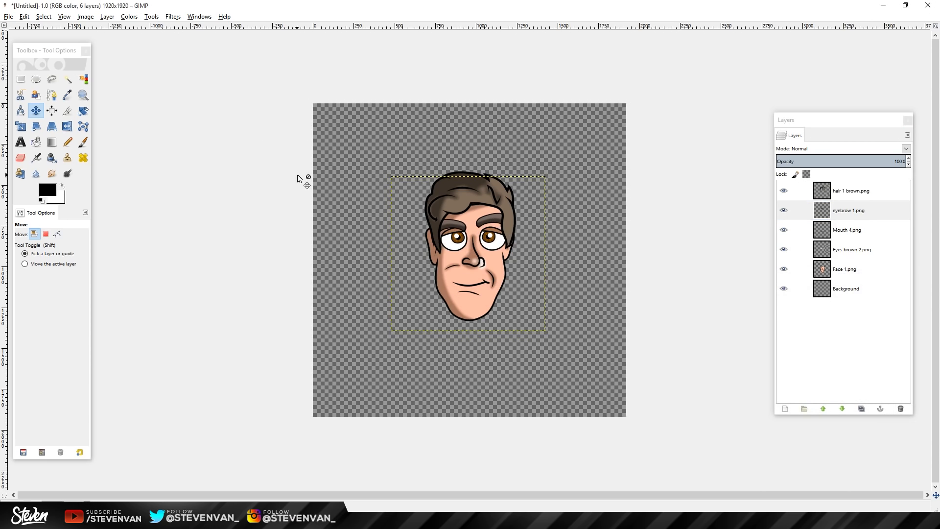
mouse_move(686, 102)
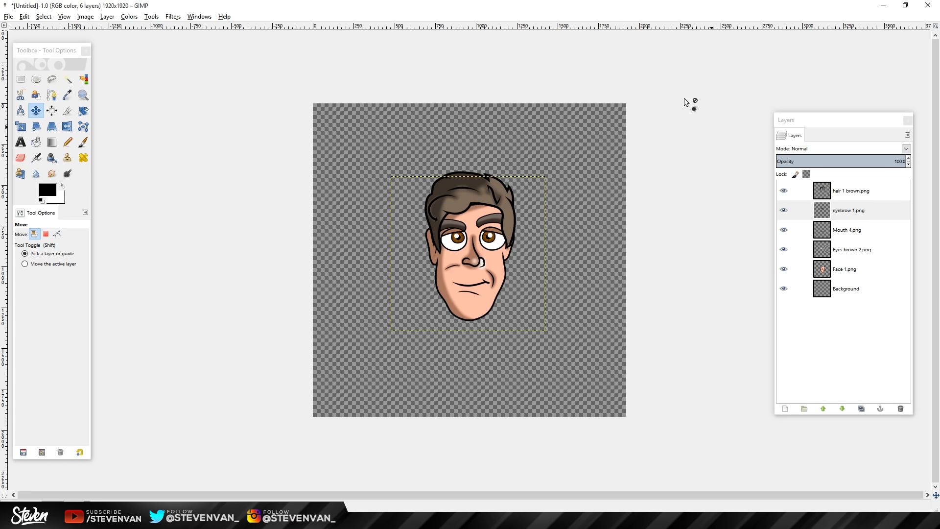
mouse_move(430, 330)
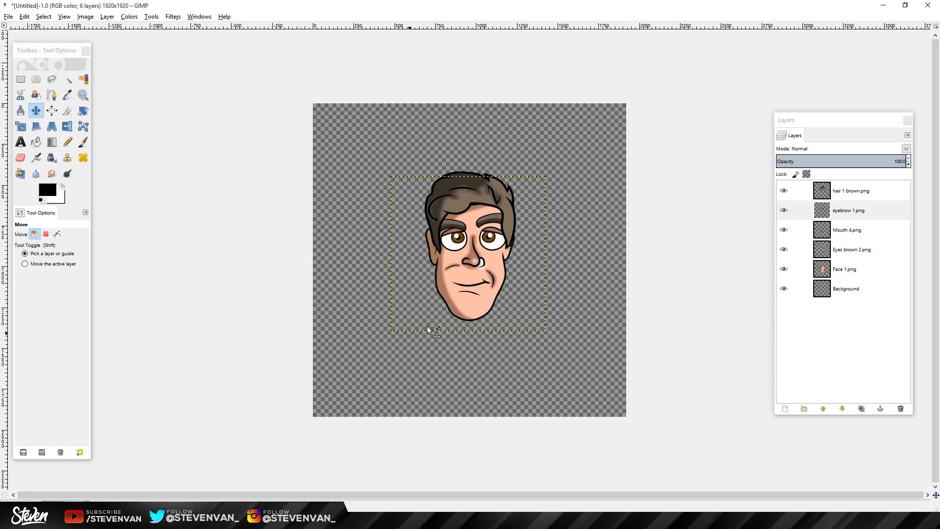
mouse_move(325, 416)
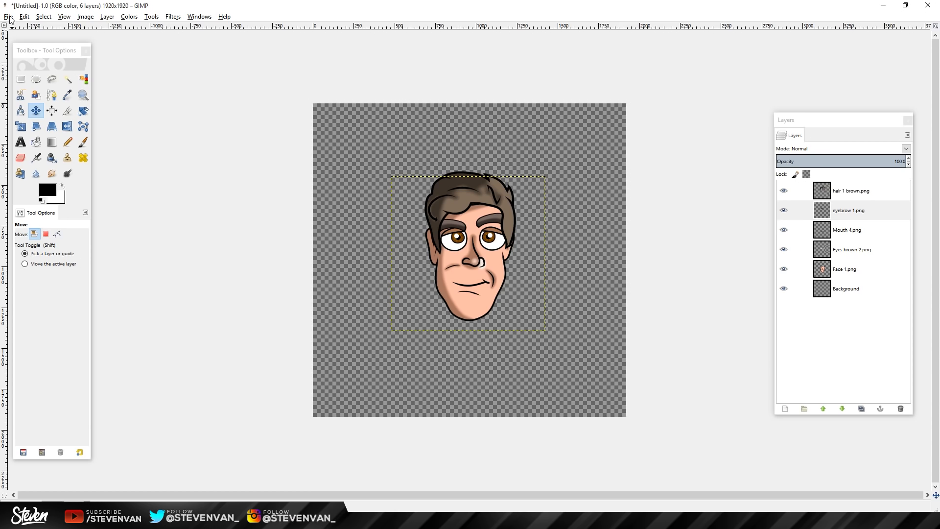
Step: Export the cartoon face as a PNG named CARTOONSTEVENVAN.png on the Desktop
left_click(16, 17)
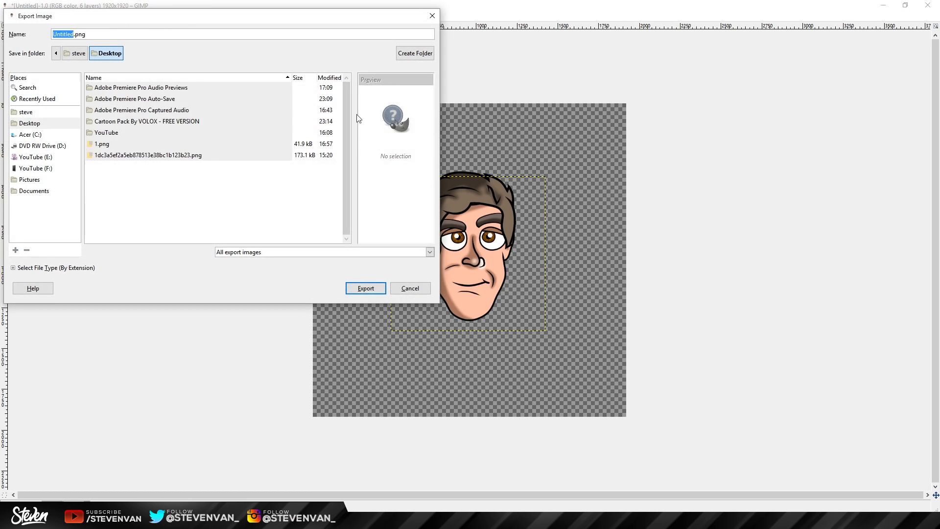
left_click(410, 288)
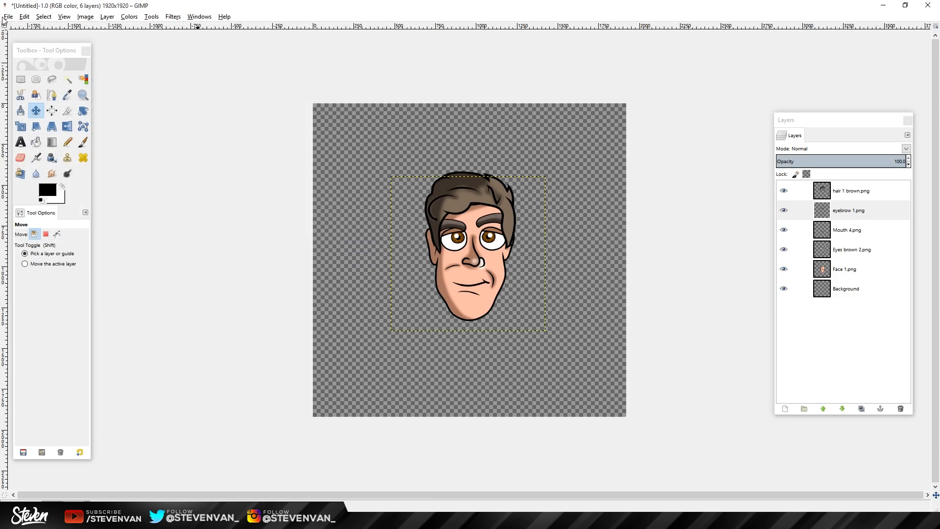
left_click(6, 17)
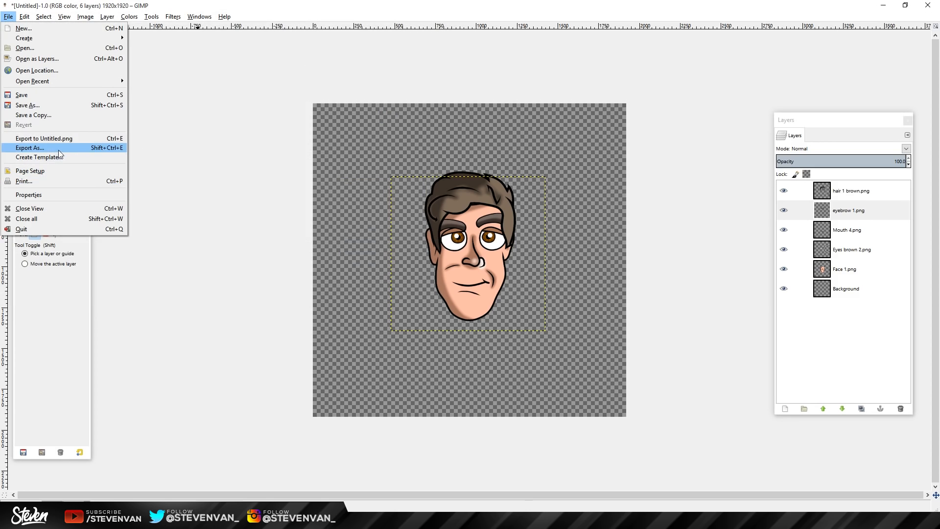
left_click(31, 147)
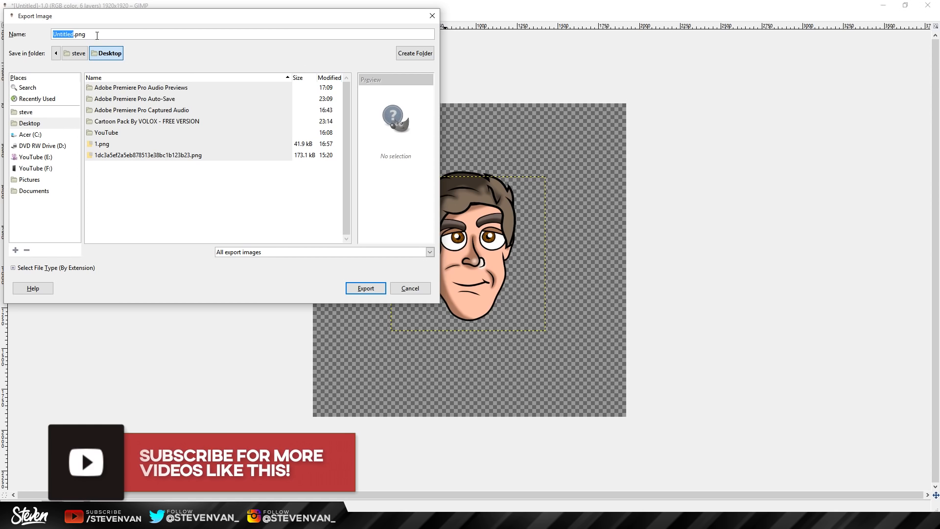
type("CARTOONS.png")
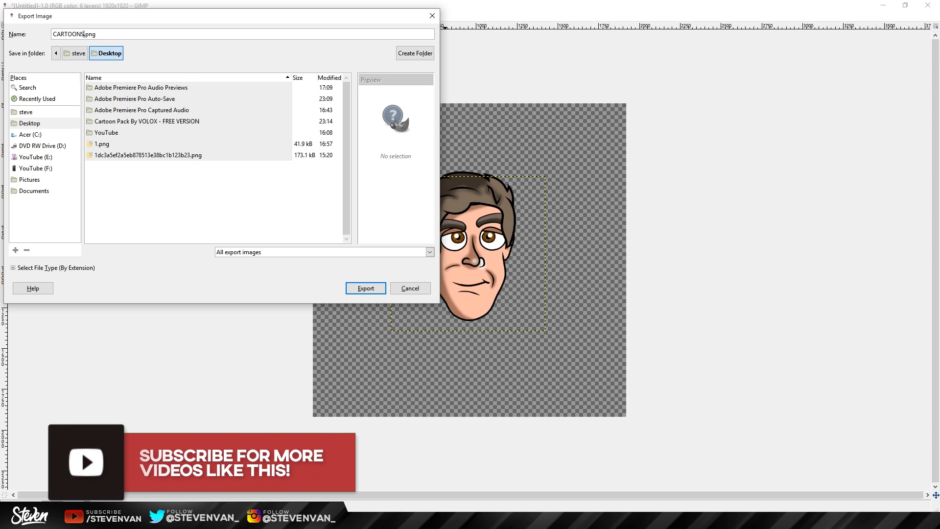
type("STEVENVAN")
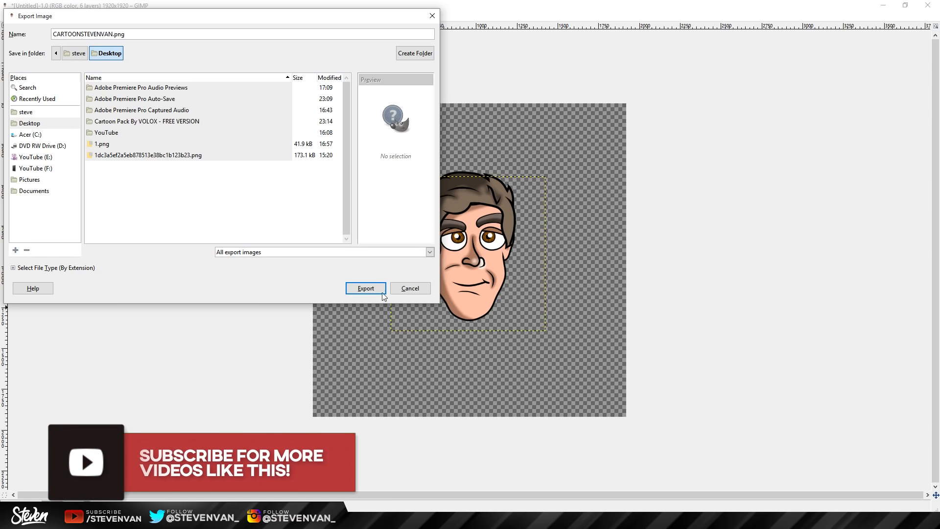
left_click(366, 288)
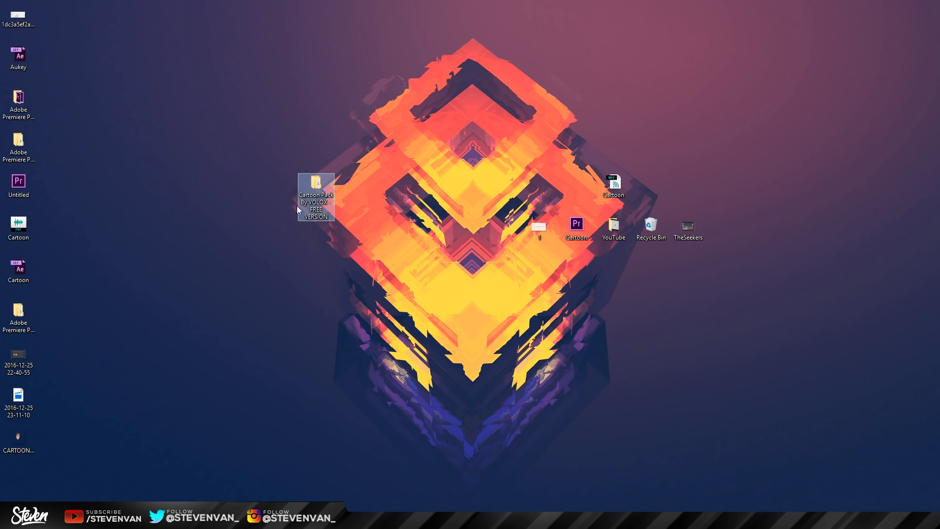
Step: Open CARTOONSTEVENVAN.png from the desktop in Windows Photos
double_click(18, 436)
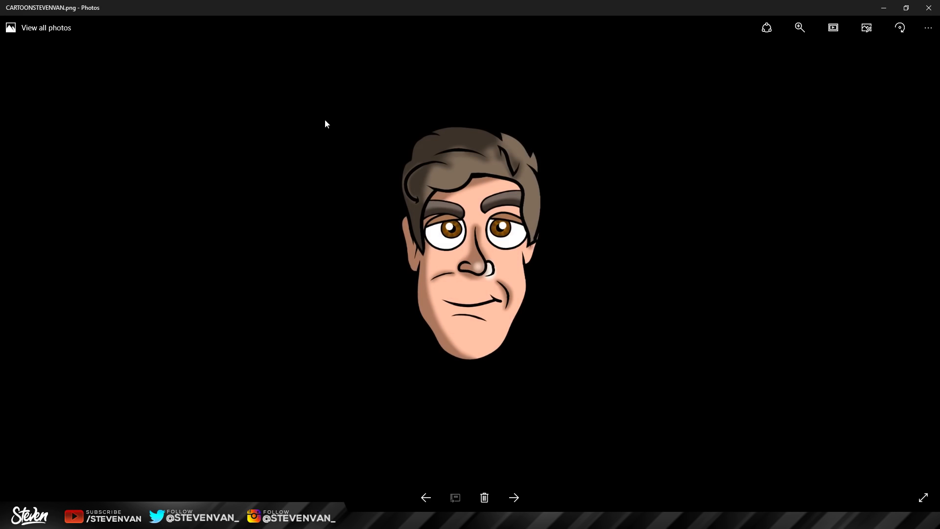
mouse_move(421, 186)
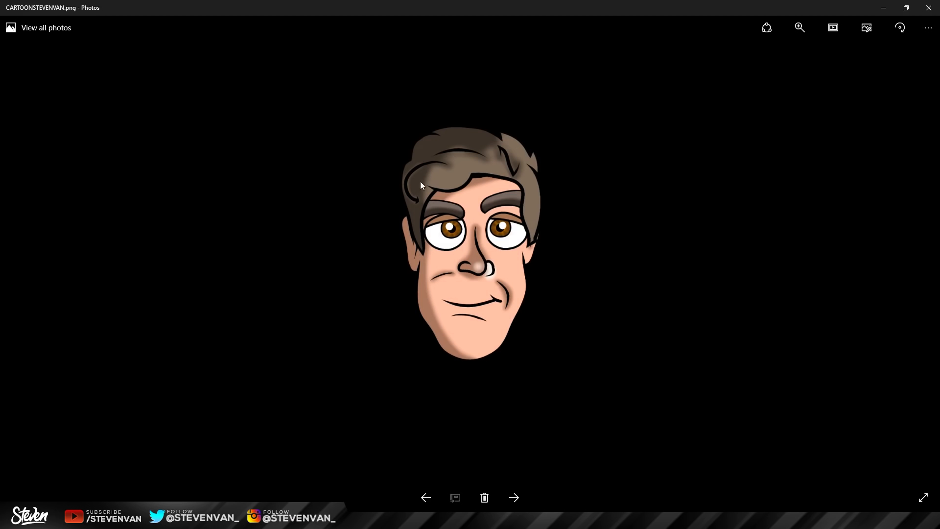
mouse_move(302, 399)
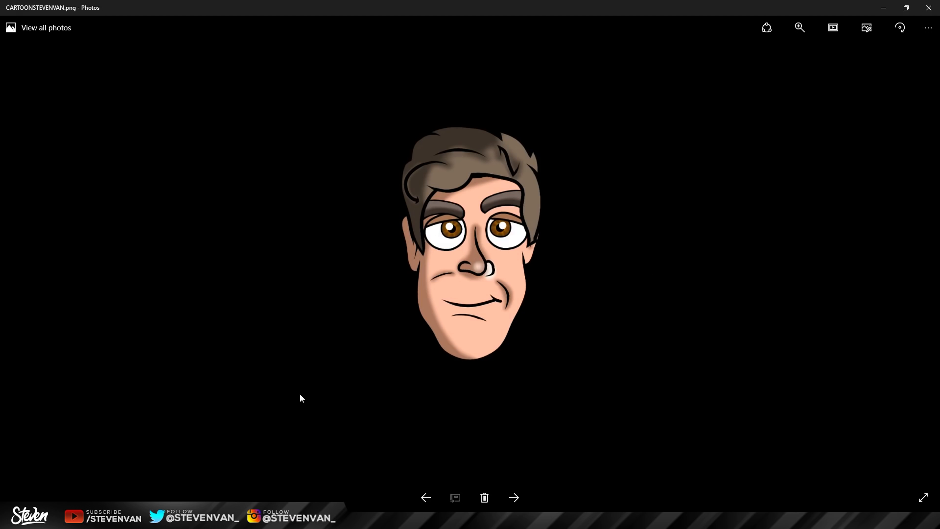